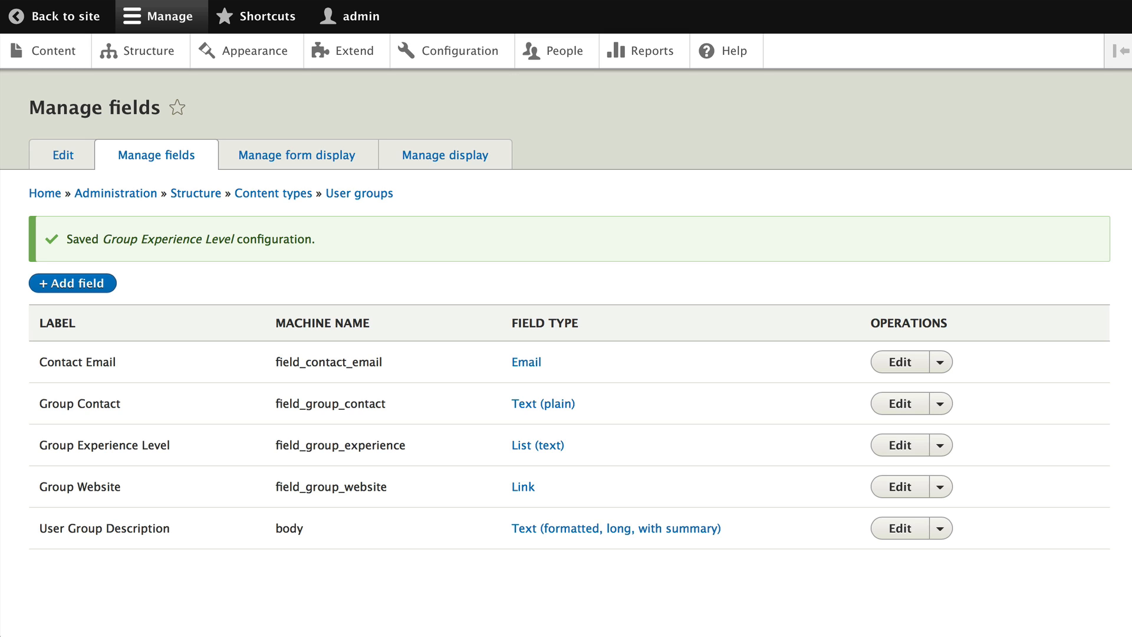
pyautogui.moveTo(26, 406)
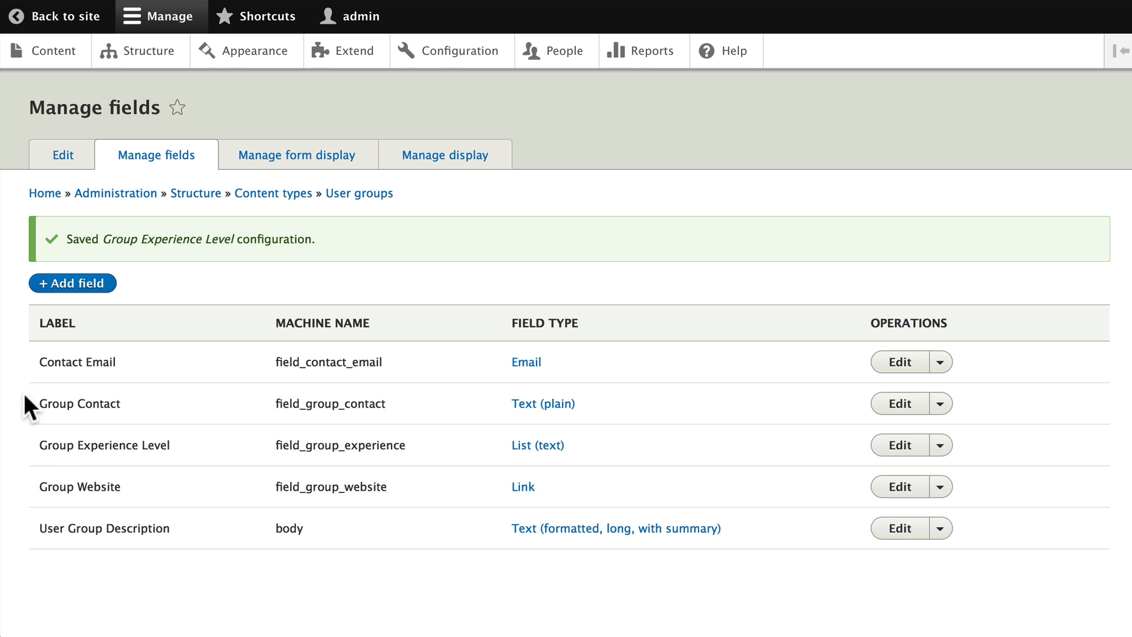
pyautogui.moveTo(71, 295)
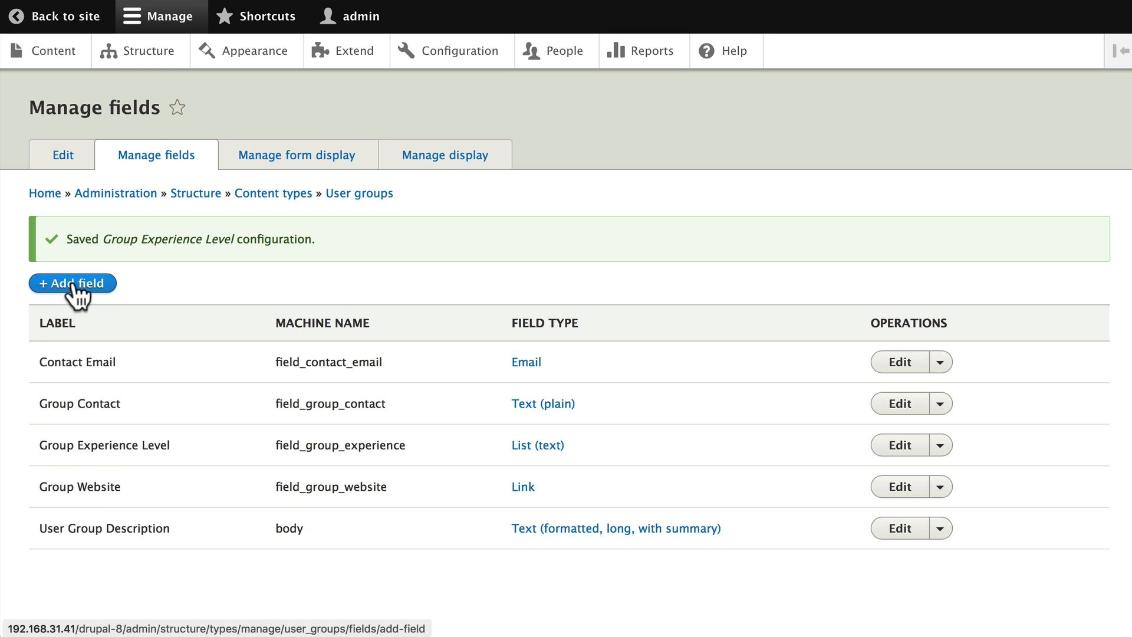
# Step: Create a Reference > Content field on User groups labelled 'Events Sponsored' and continue to its settings
pyautogui.click(72, 283)
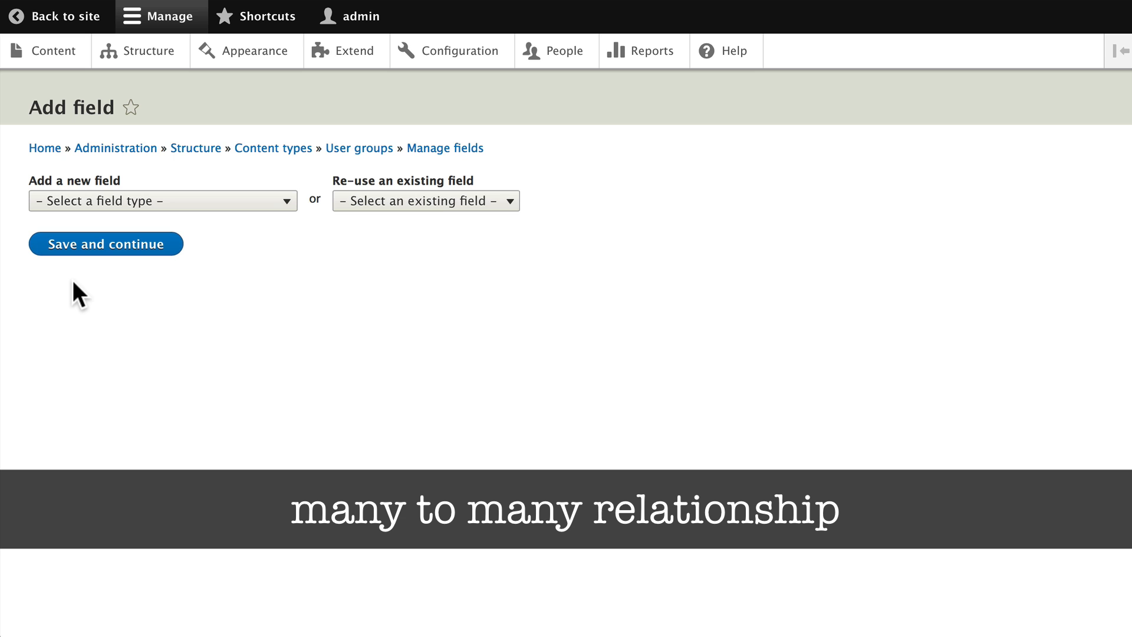
pyautogui.moveTo(81, 307)
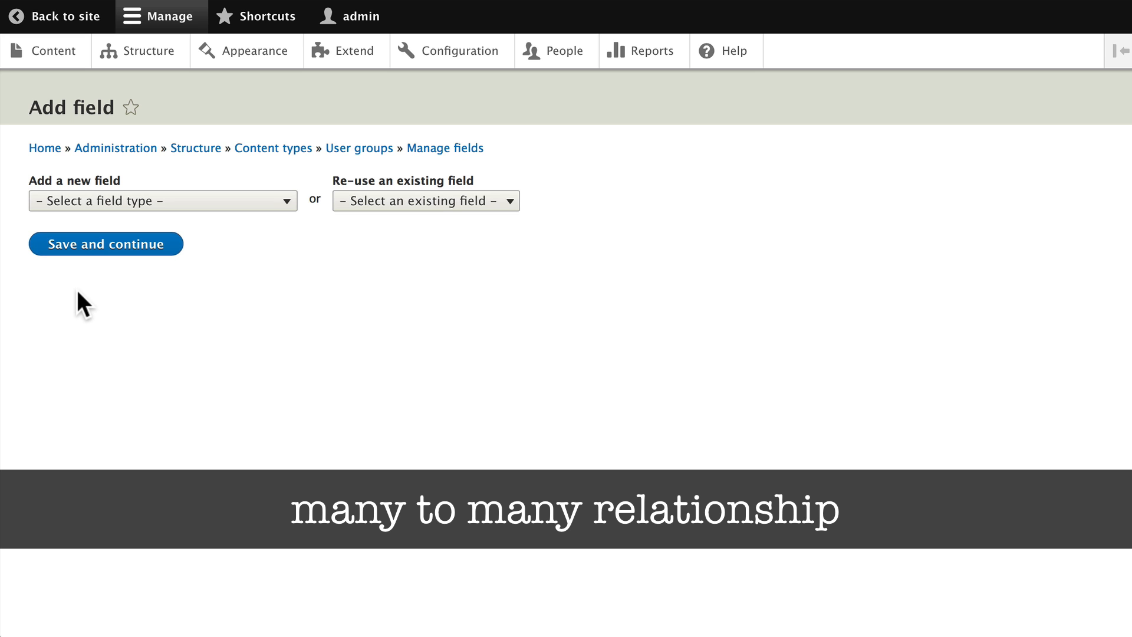
pyautogui.click(162, 200)
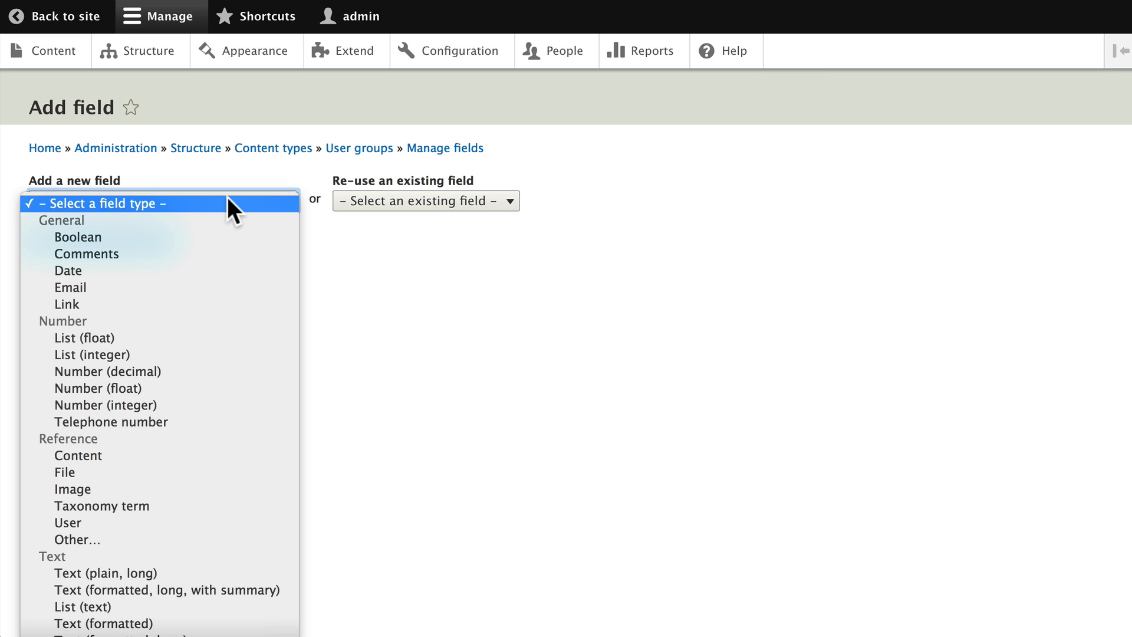
pyautogui.moveTo(183, 428)
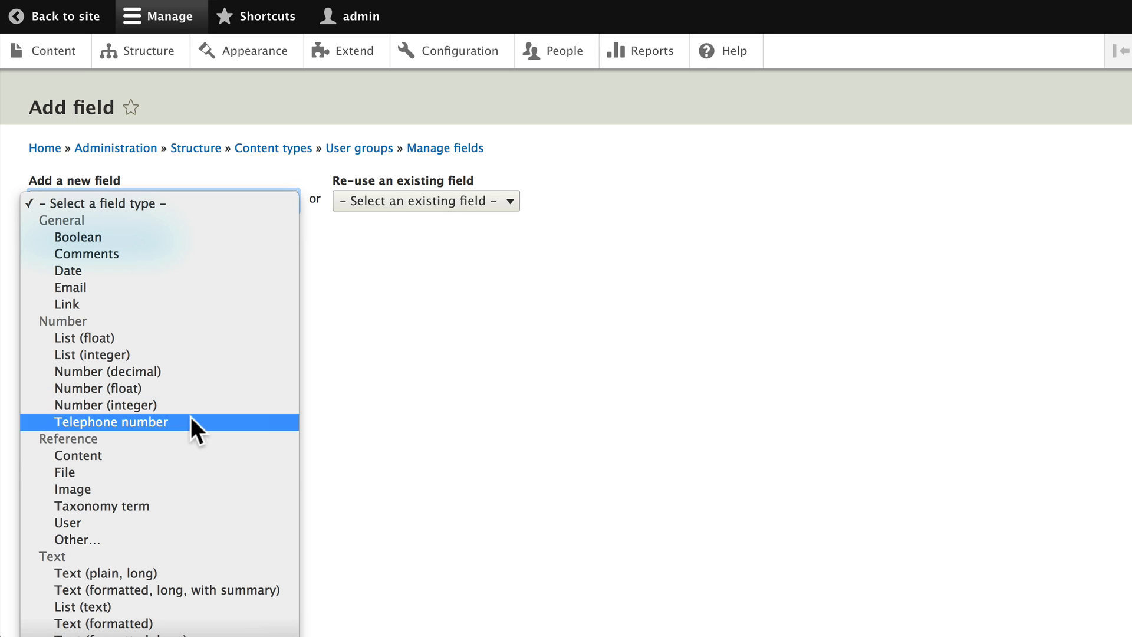
pyautogui.moveTo(88, 470)
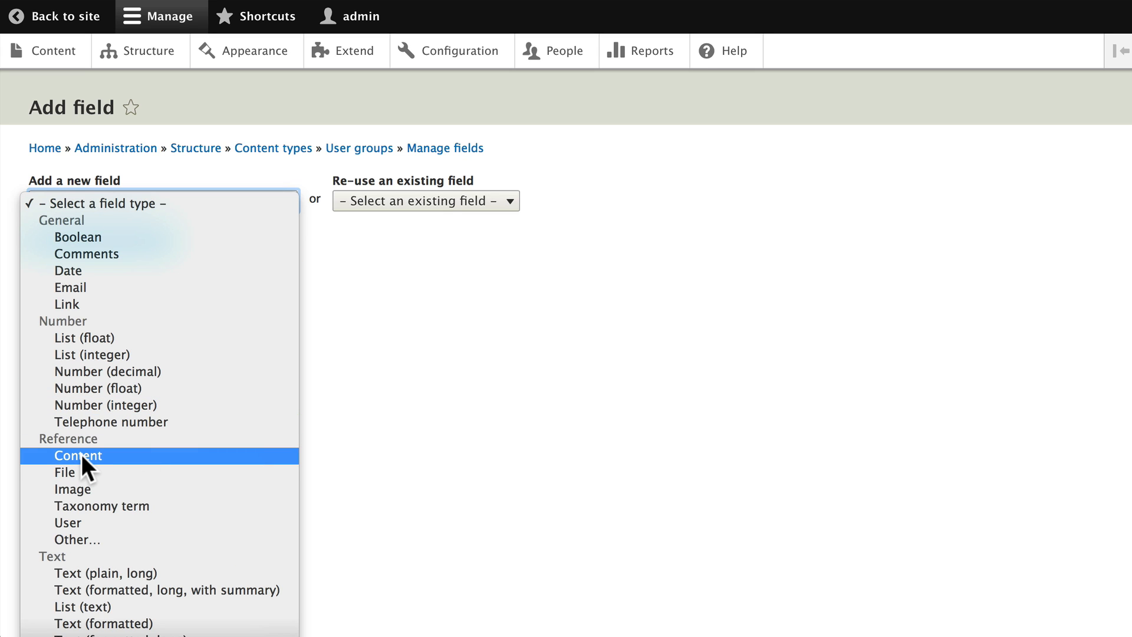
pyautogui.click(76, 456)
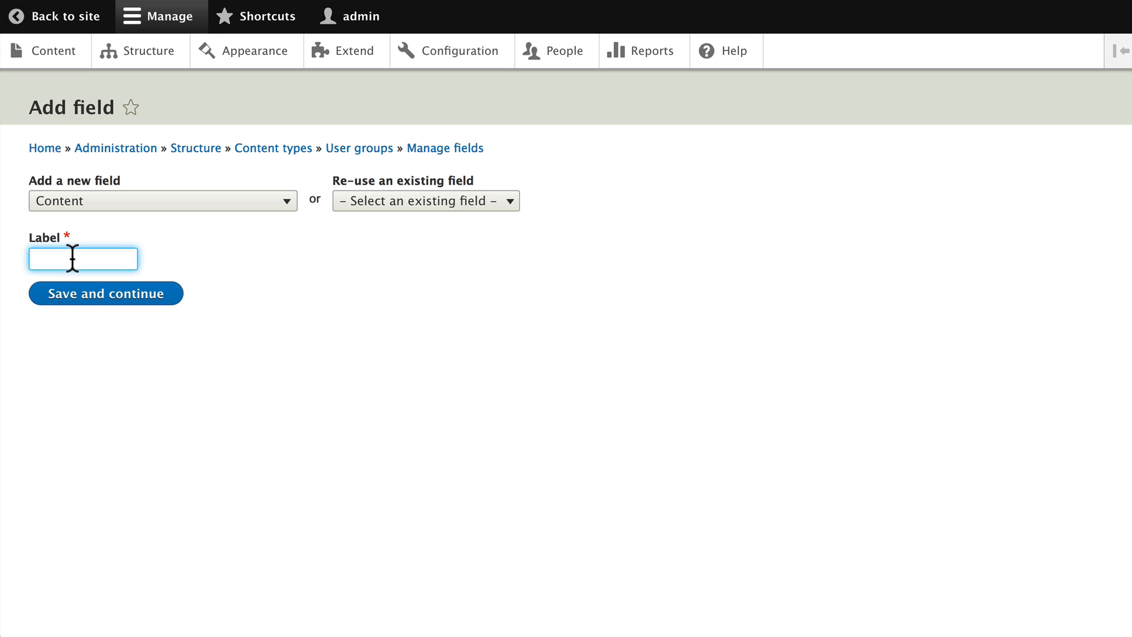
pyautogui.write('Events Sponsored')
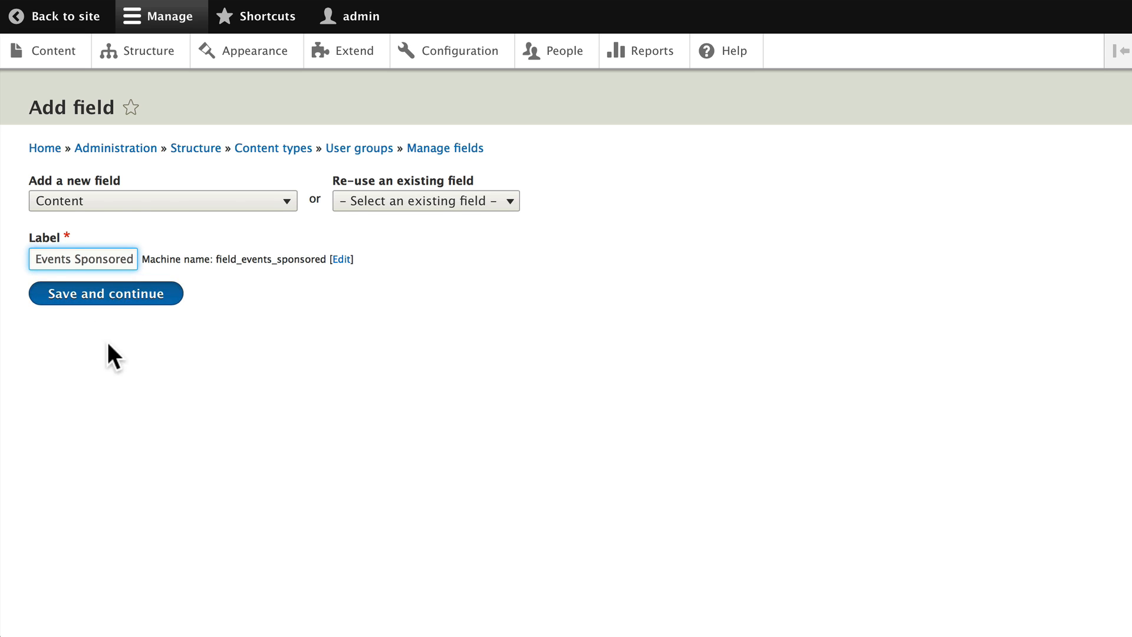
pyautogui.click(106, 292)
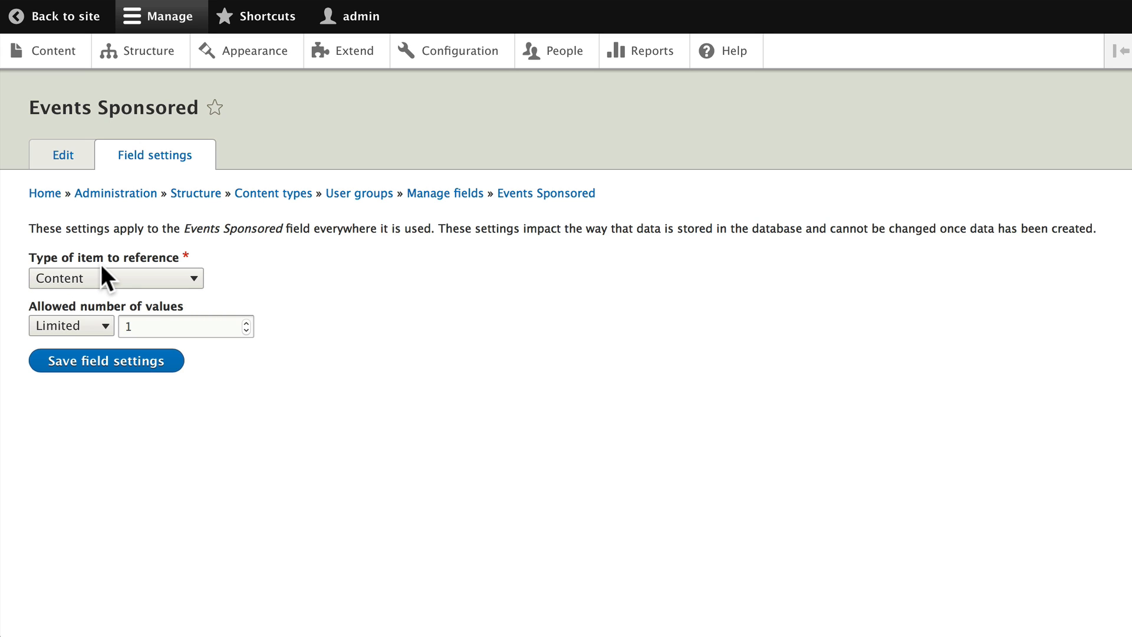
# Step: Keep Content as the referenced item type, allow Unlimited values, and save the field storage settings
pyautogui.click(115, 277)
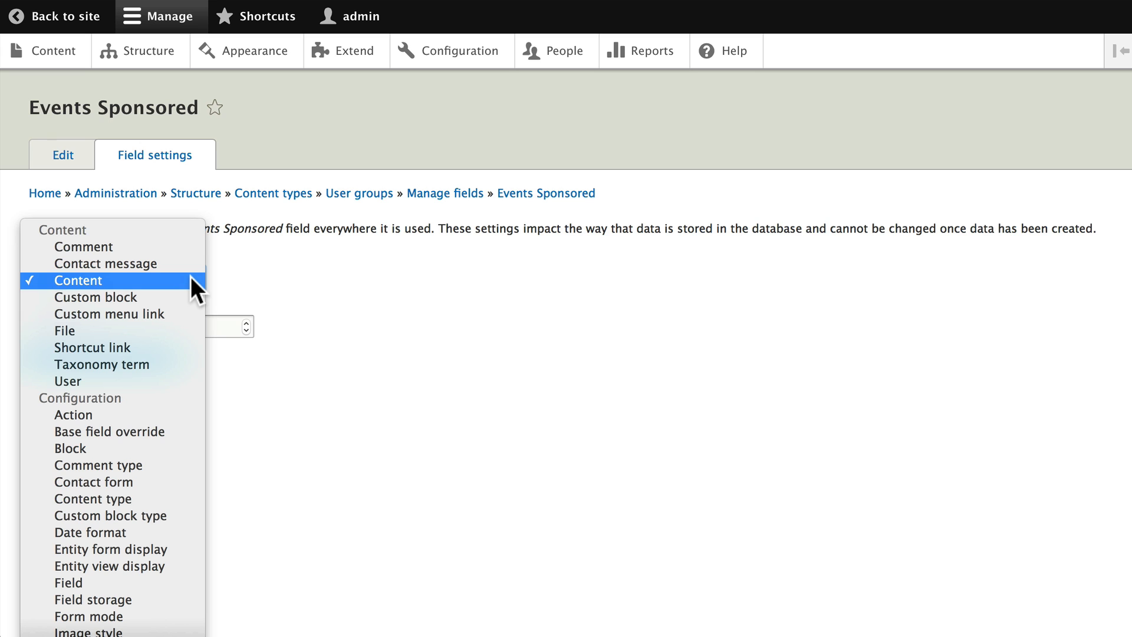
pyautogui.click(78, 281)
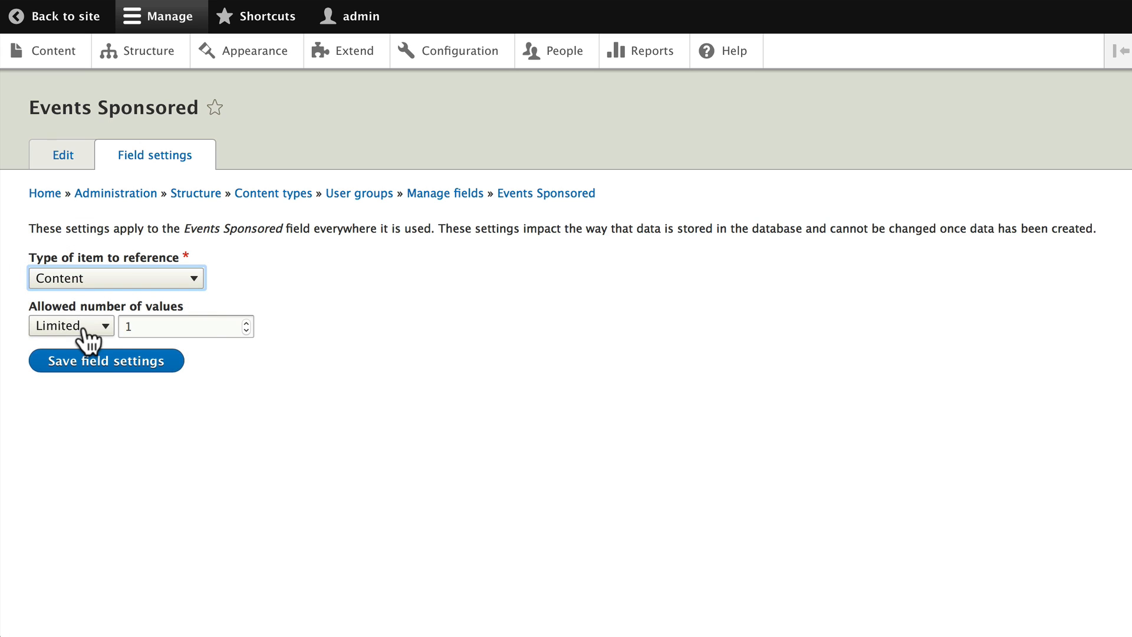
pyautogui.click(69, 326)
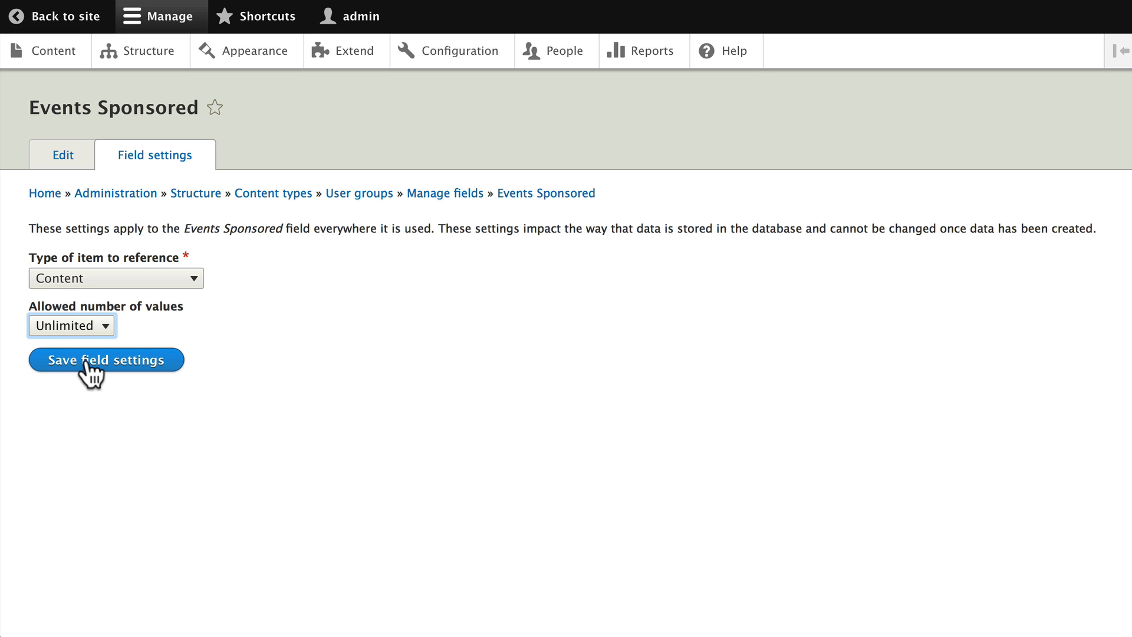
pyautogui.click(106, 359)
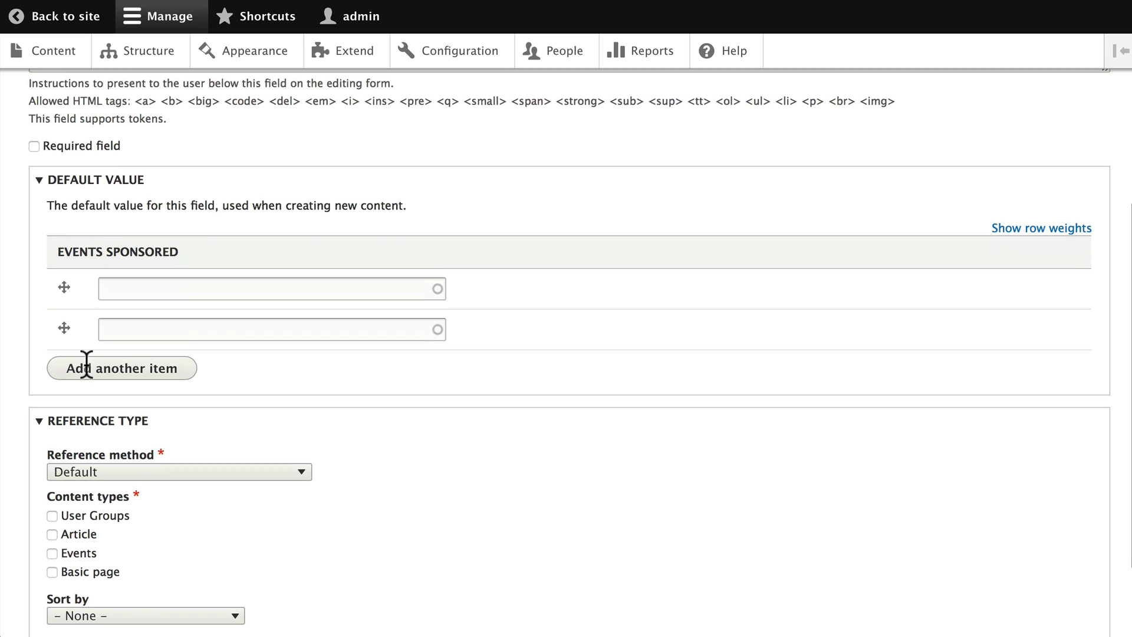
# Step: Restrict Events Sponsored to the Events content type under Reference type and save the settings
pyautogui.scroll(-3)
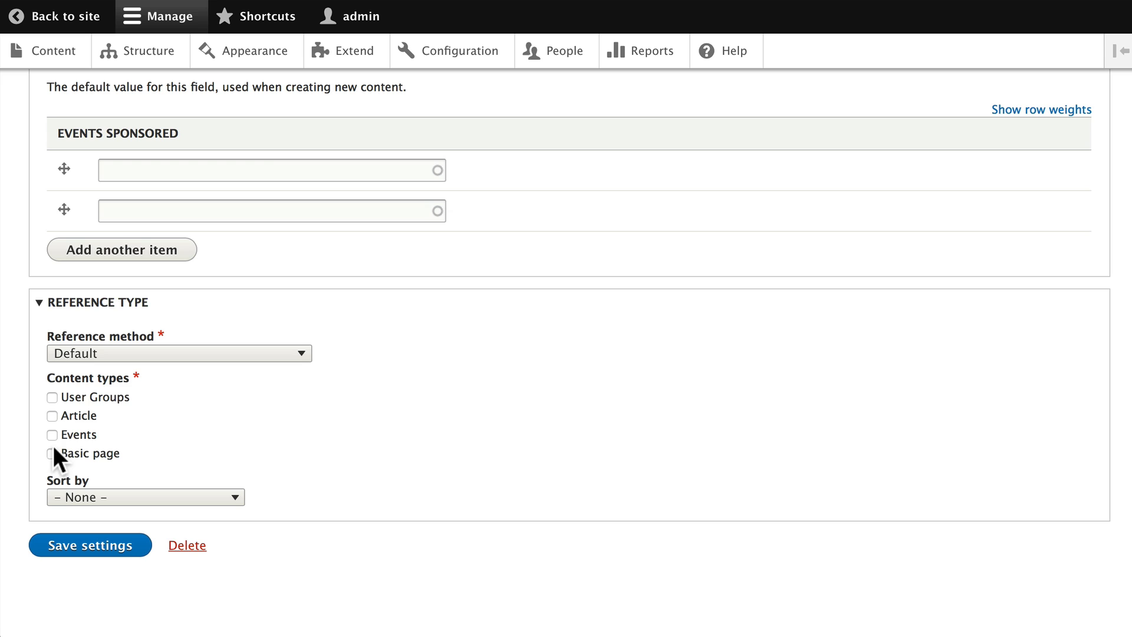
pyautogui.click(50, 434)
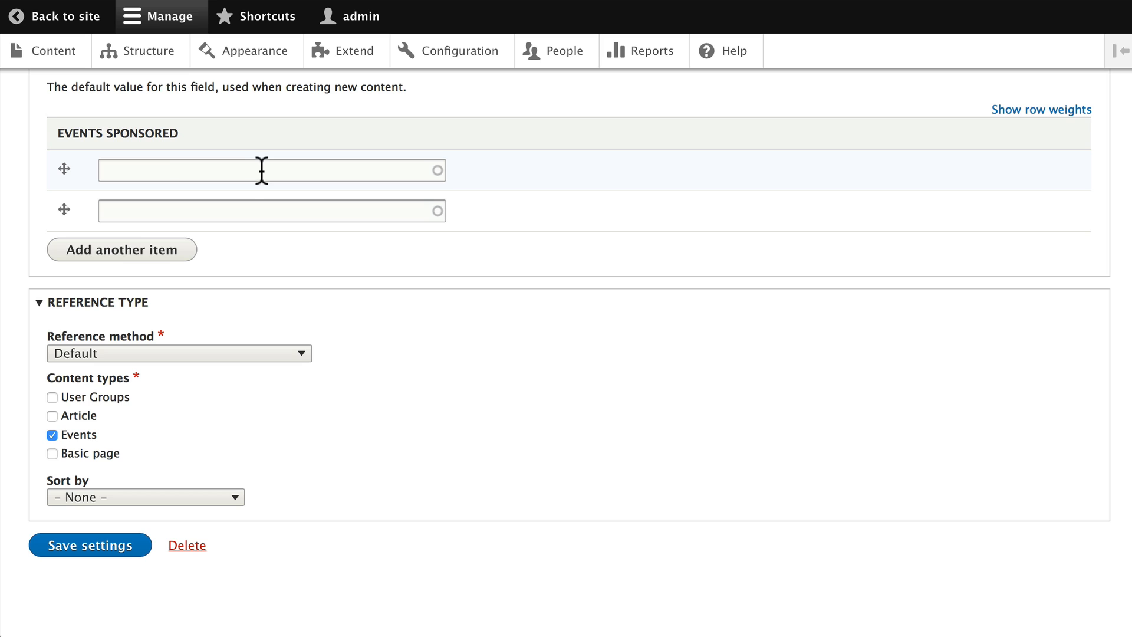
pyautogui.moveTo(165, 175)
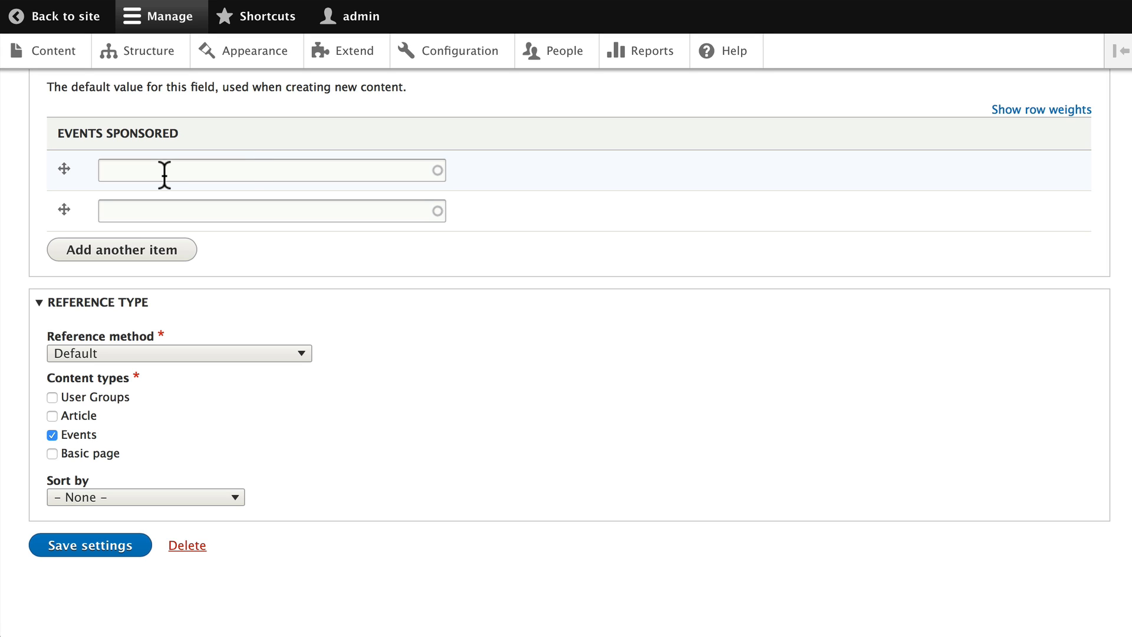
pyautogui.moveTo(89, 496)
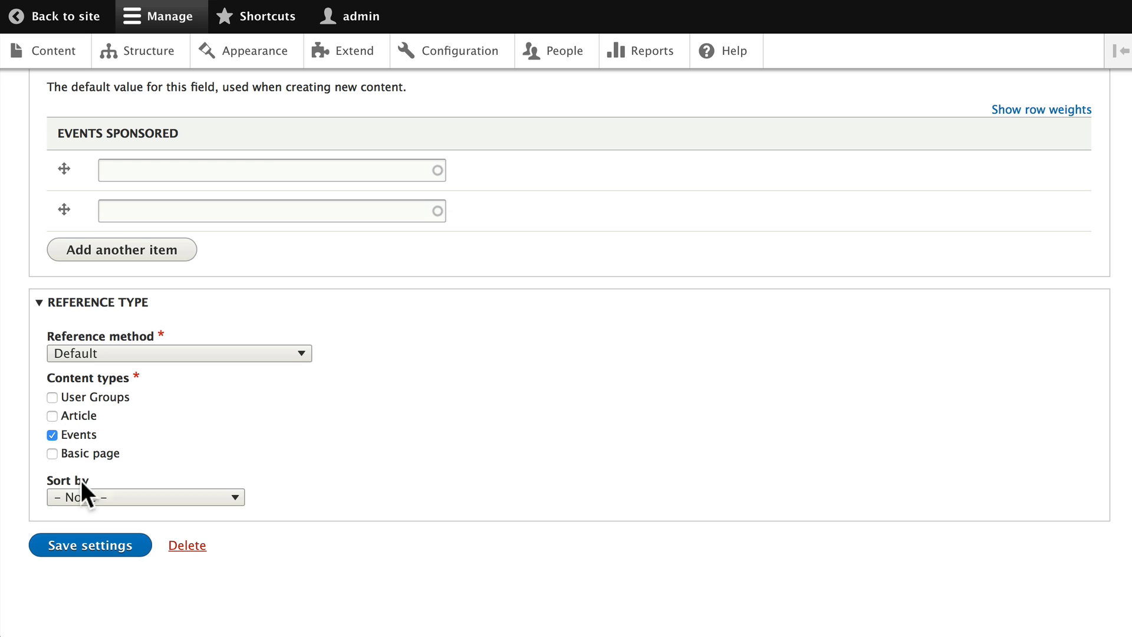
pyautogui.moveTo(91, 477)
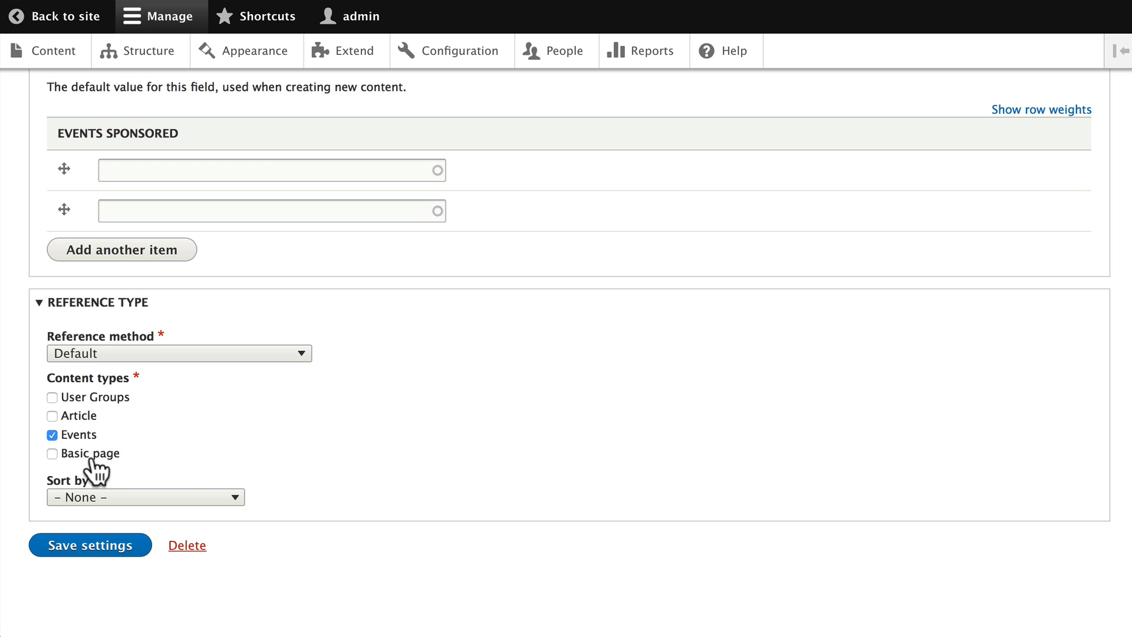
pyautogui.moveTo(3, 562)
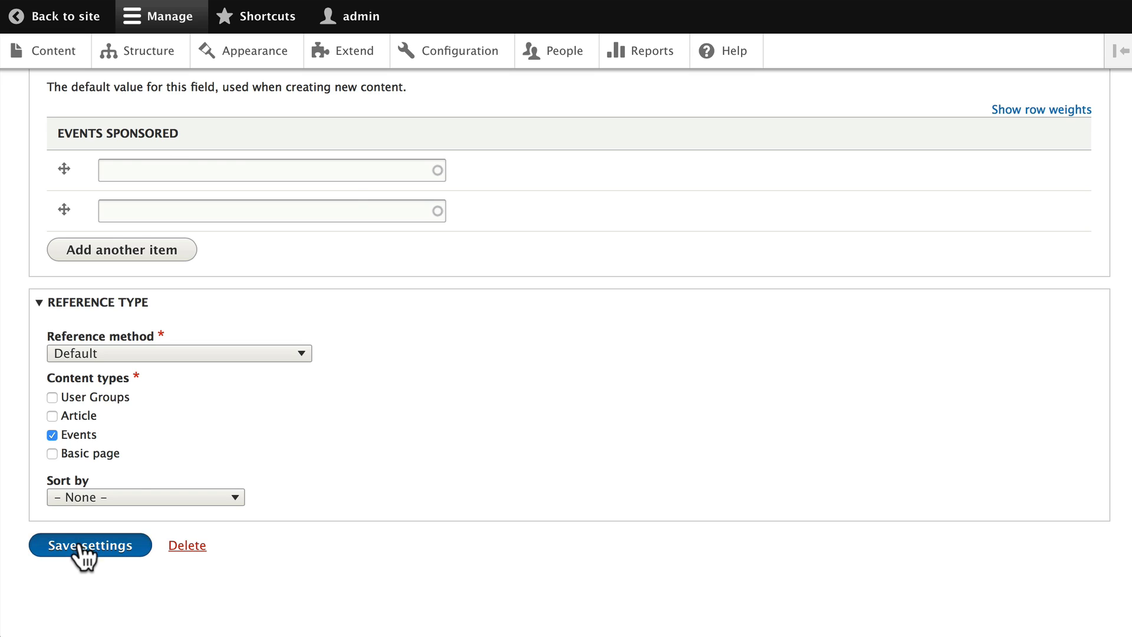
pyautogui.click(89, 545)
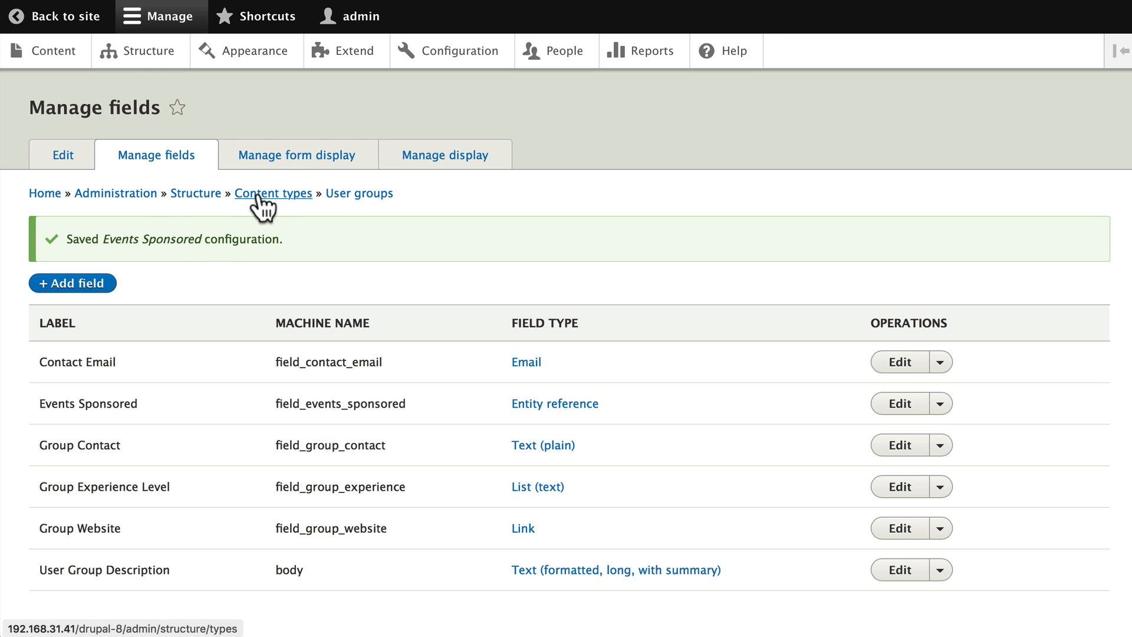
pyautogui.moveTo(283, 202)
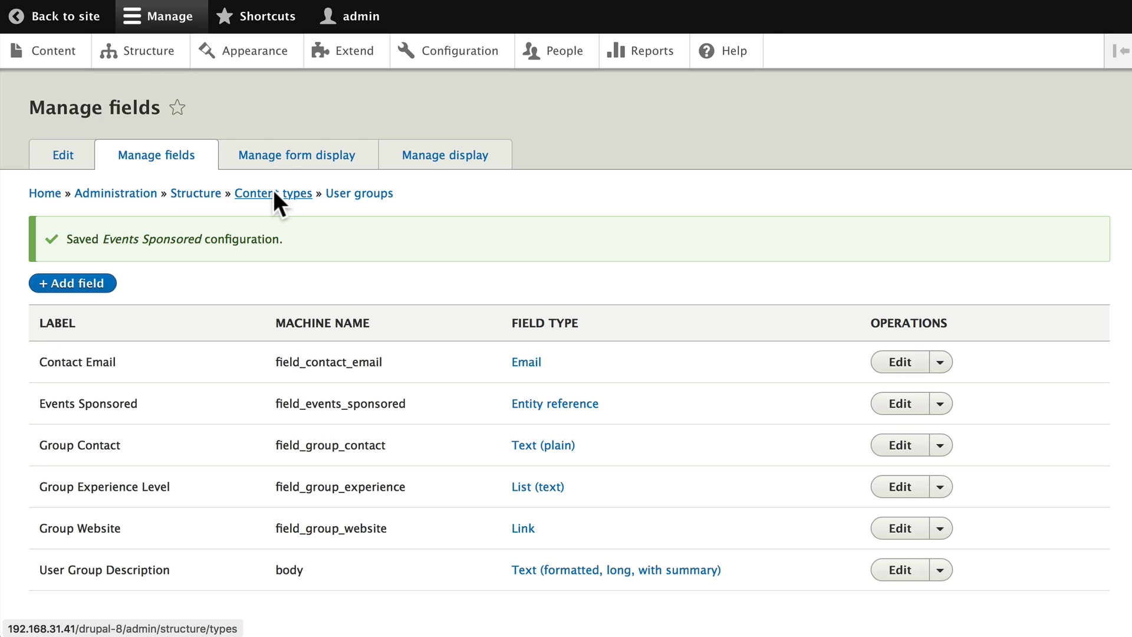
# Step: Return to Content types and go to Manage fields for the Events content type
pyautogui.click(273, 193)
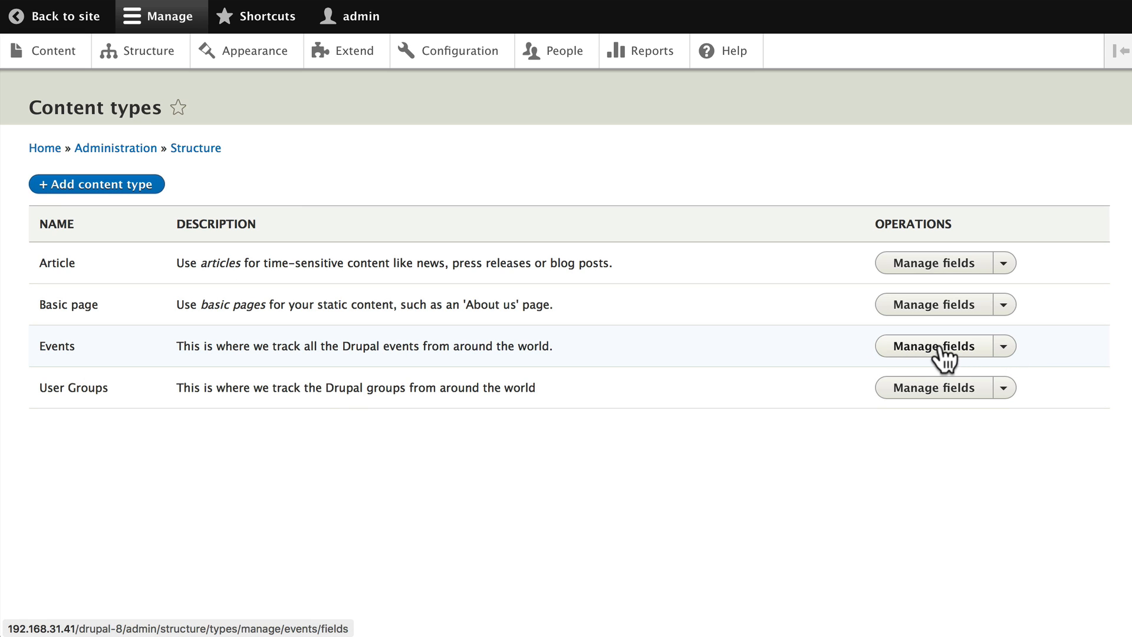
pyautogui.click(929, 347)
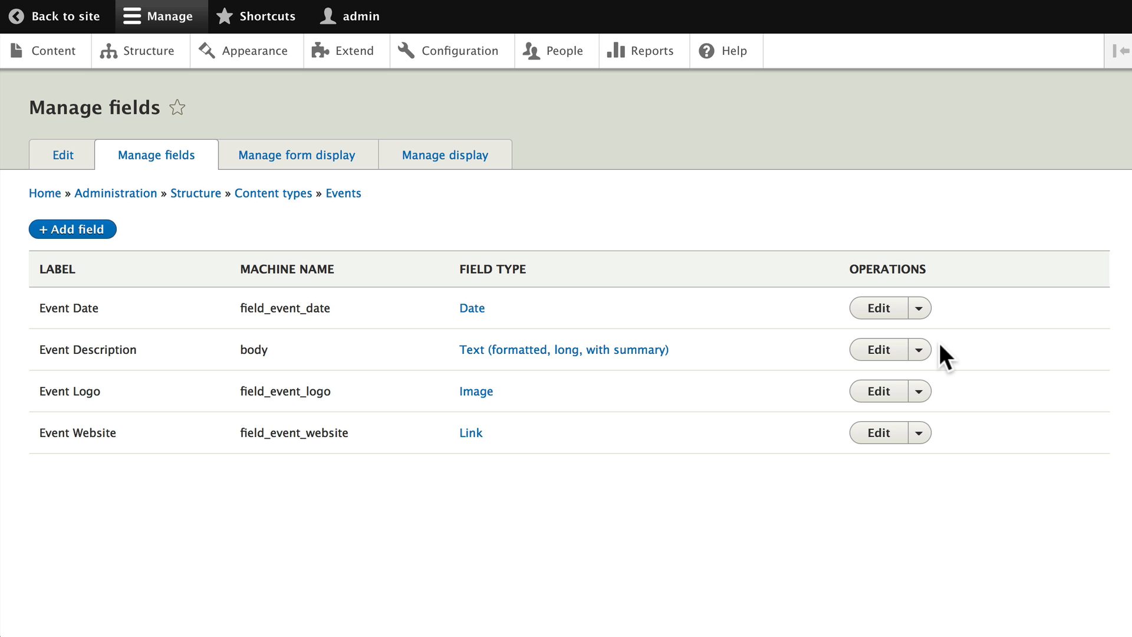
pyautogui.moveTo(71, 239)
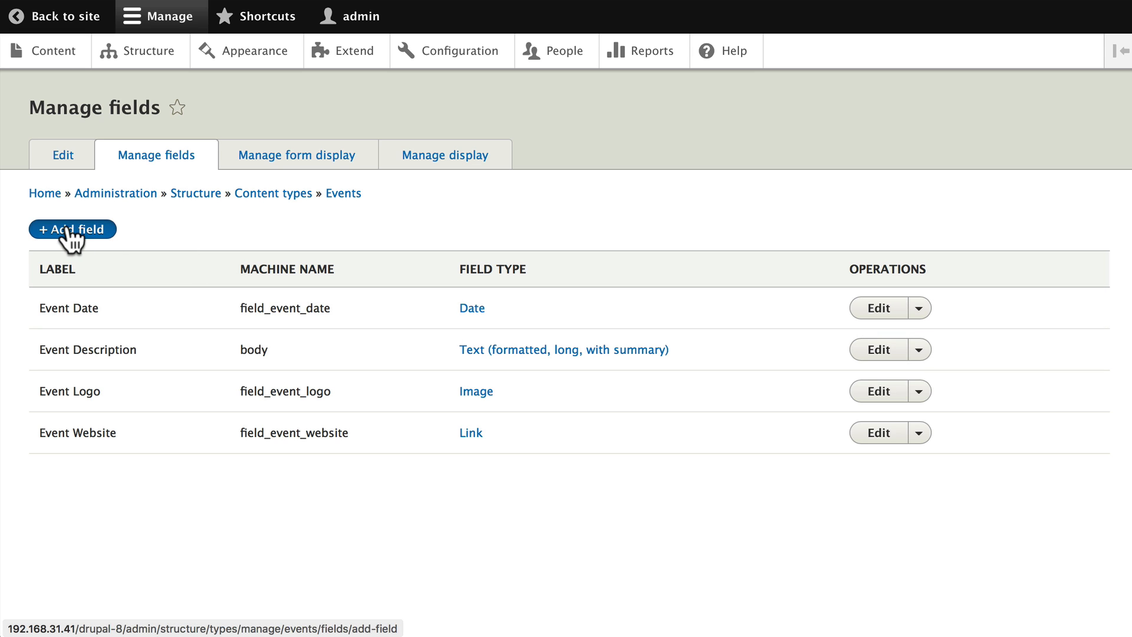
# Step: Create a content-reference field on Events labelled 'Event Sponsors' with Unlimited values and save its storage settings
pyautogui.click(72, 229)
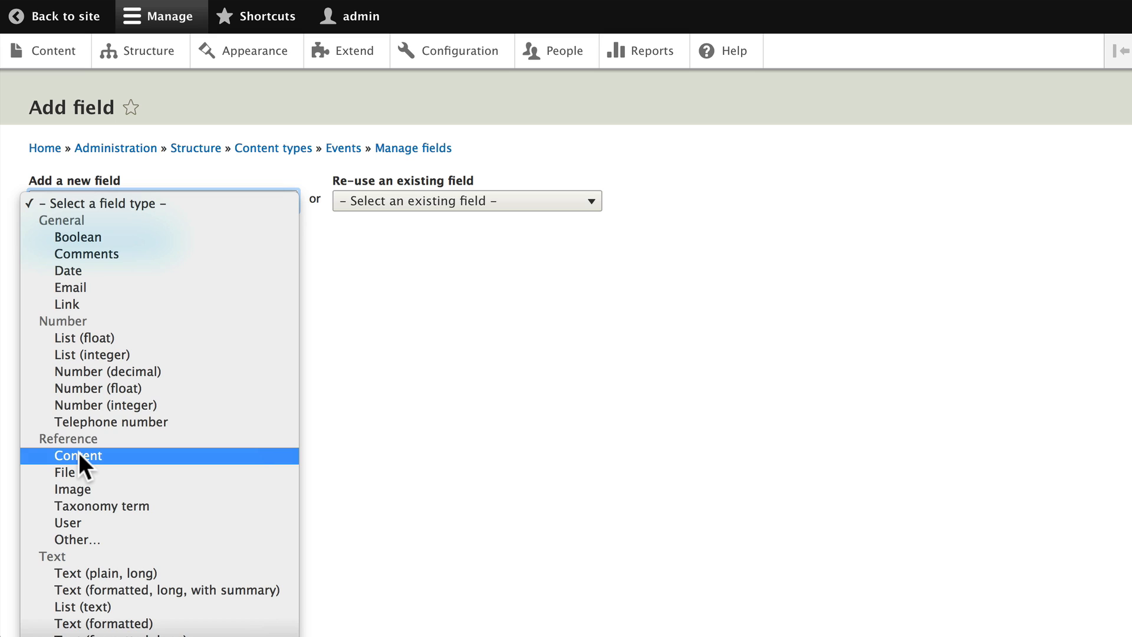
pyautogui.click(77, 455)
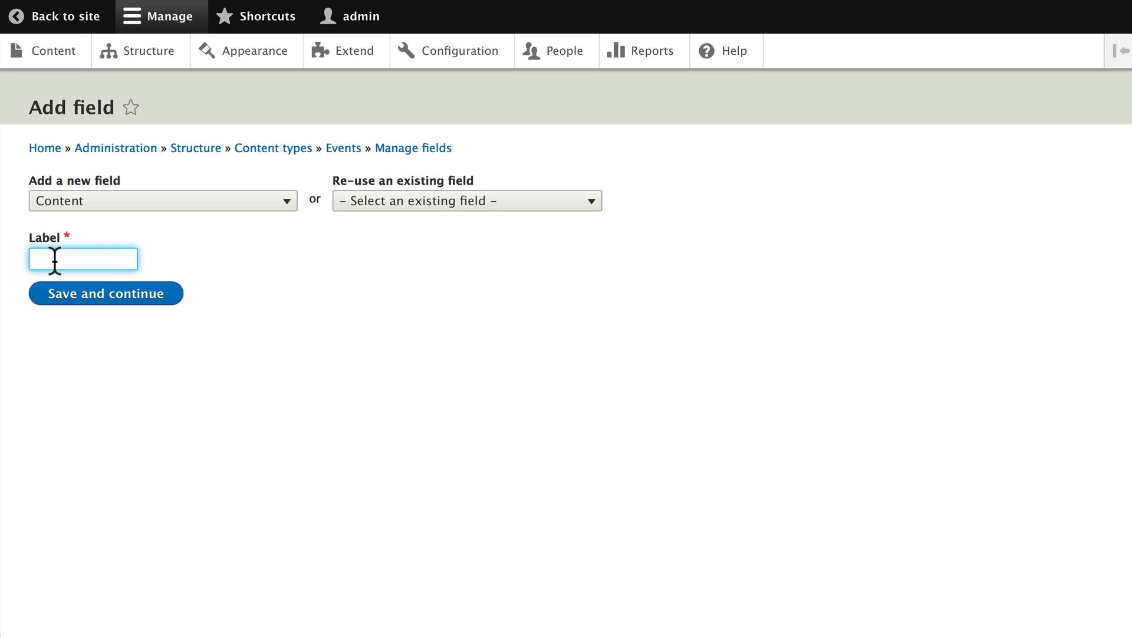
pyautogui.write('Event S')
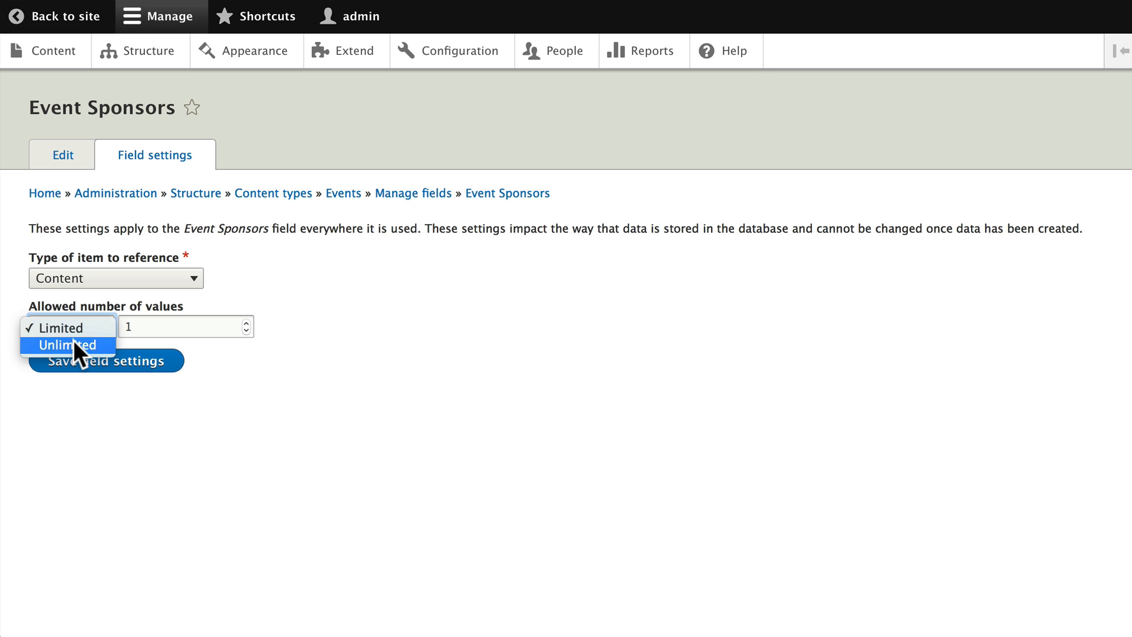
pyautogui.click(67, 344)
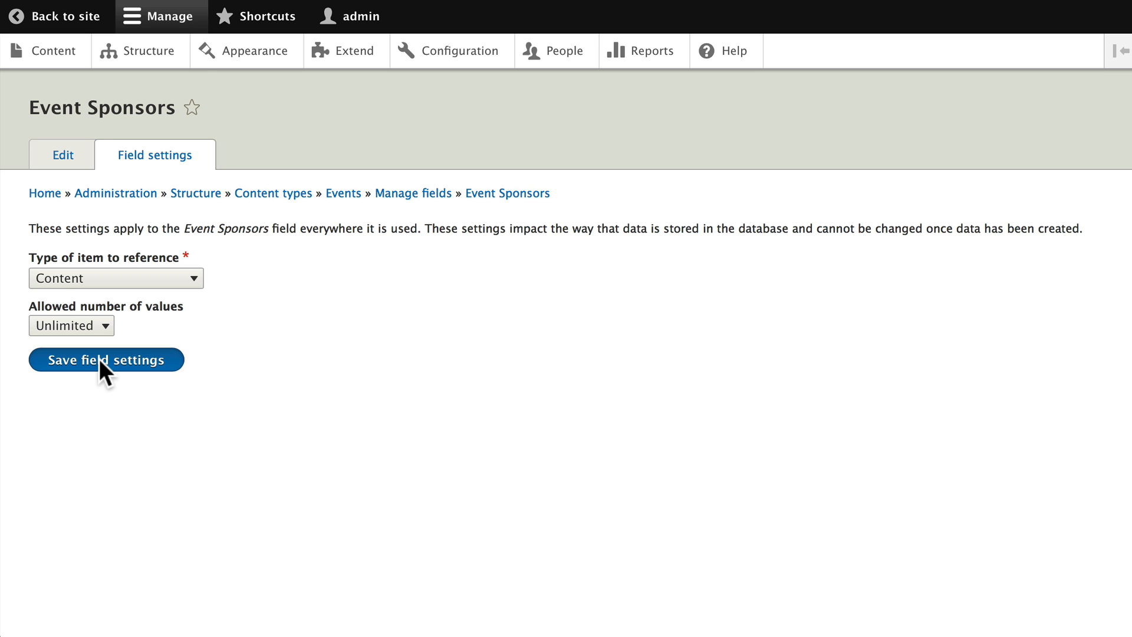
pyautogui.click(106, 360)
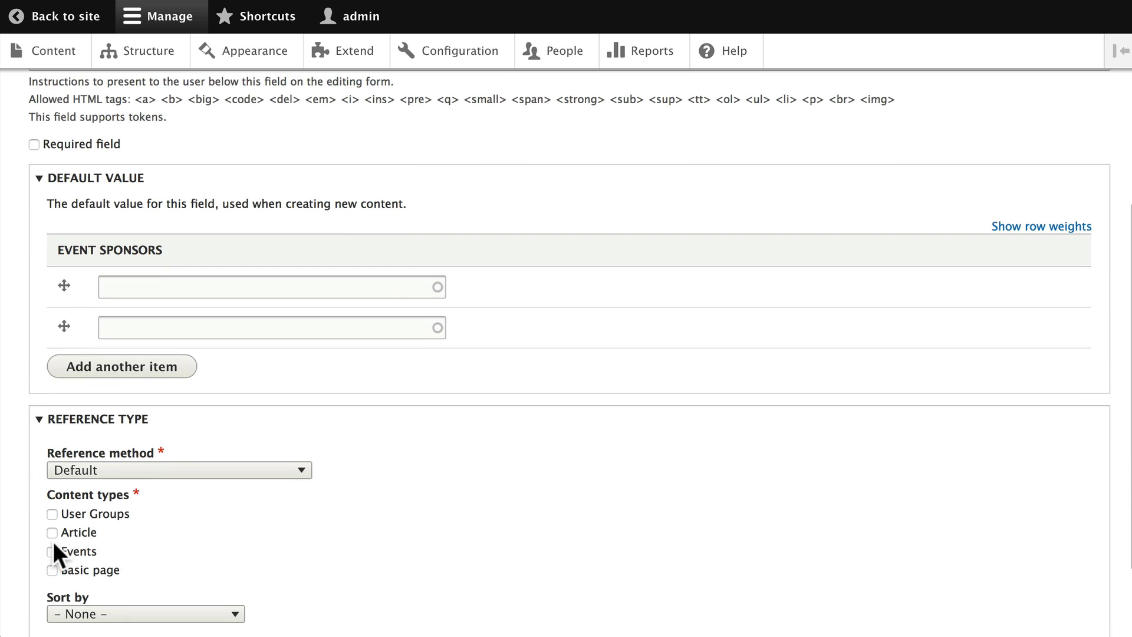
# Step: Restrict Event Sponsors to the User Groups content type and save the settings
pyautogui.click(52, 514)
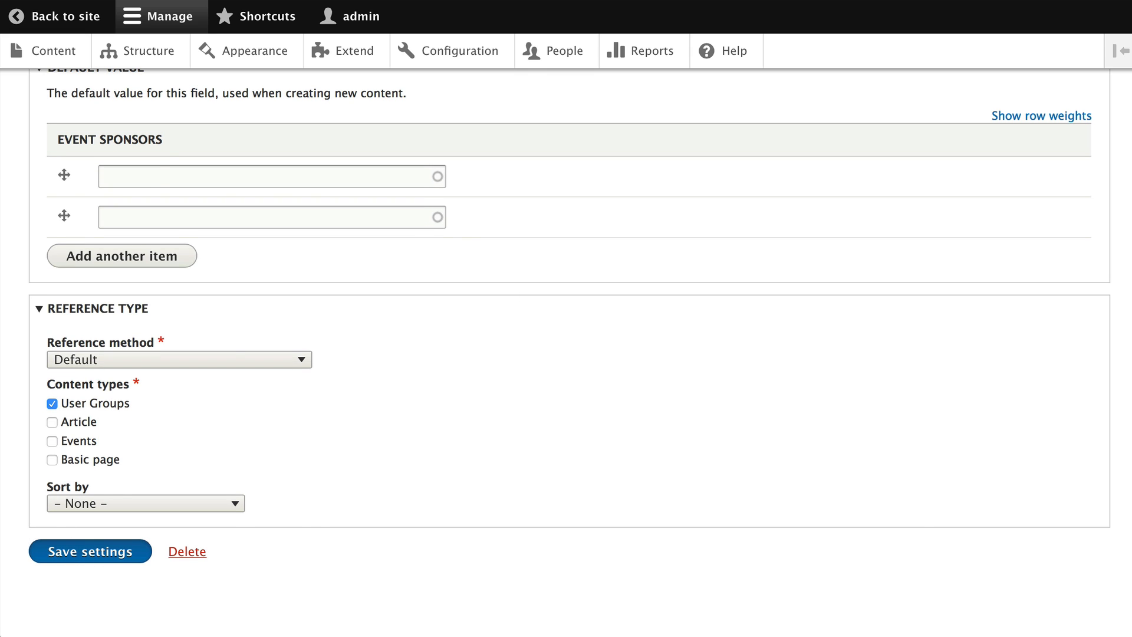
pyautogui.click(90, 551)
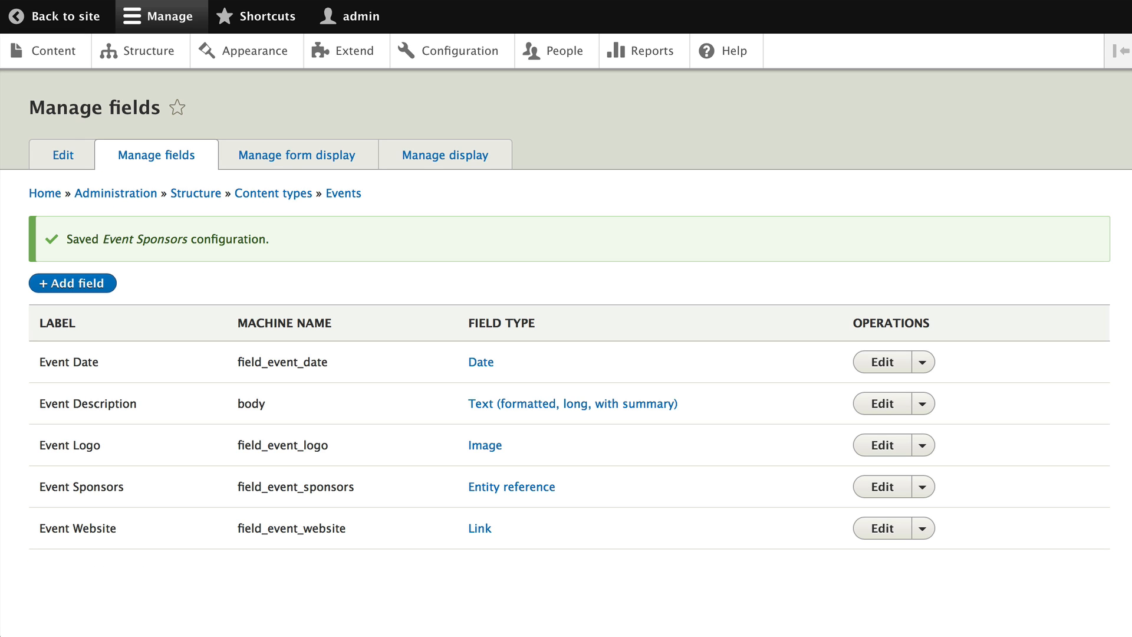